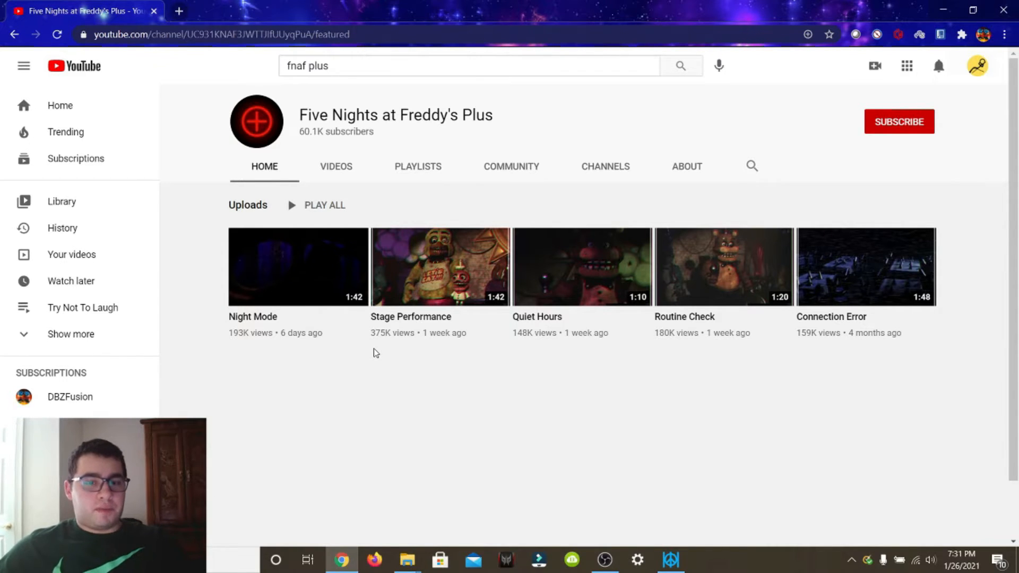
pyautogui.moveTo(398, 400)
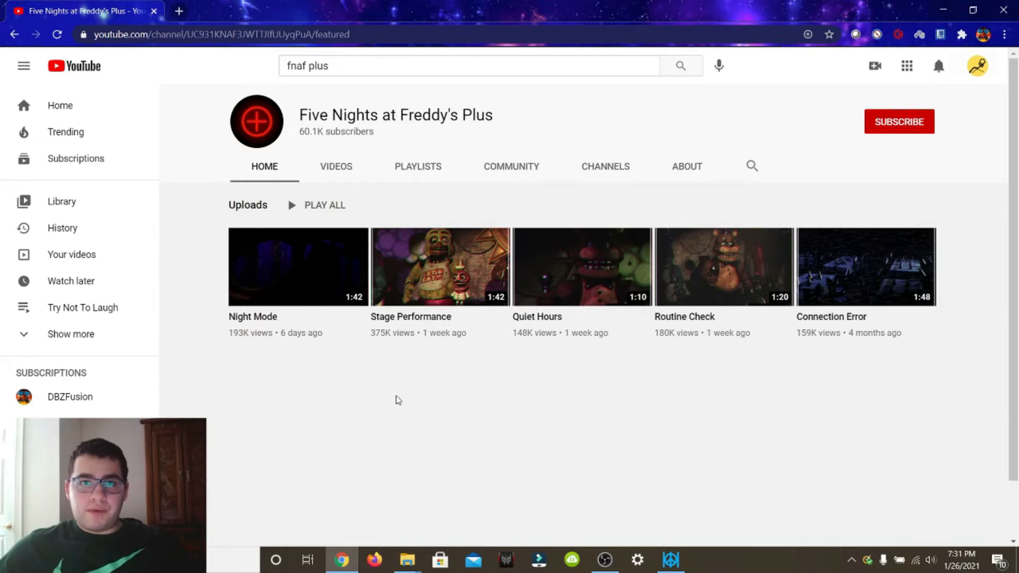
pyautogui.moveTo(361, 348)
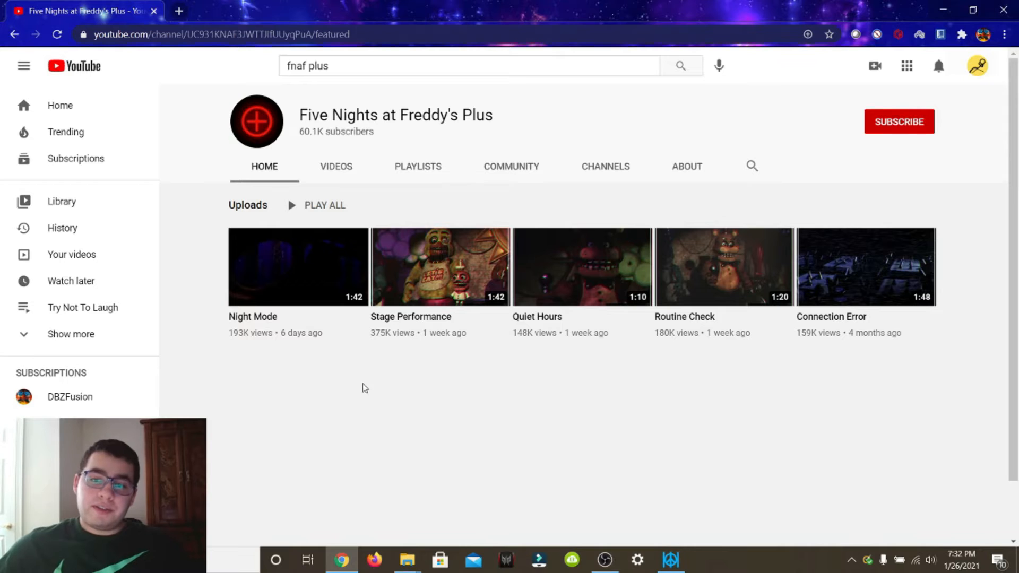
pyautogui.moveTo(820, 434)
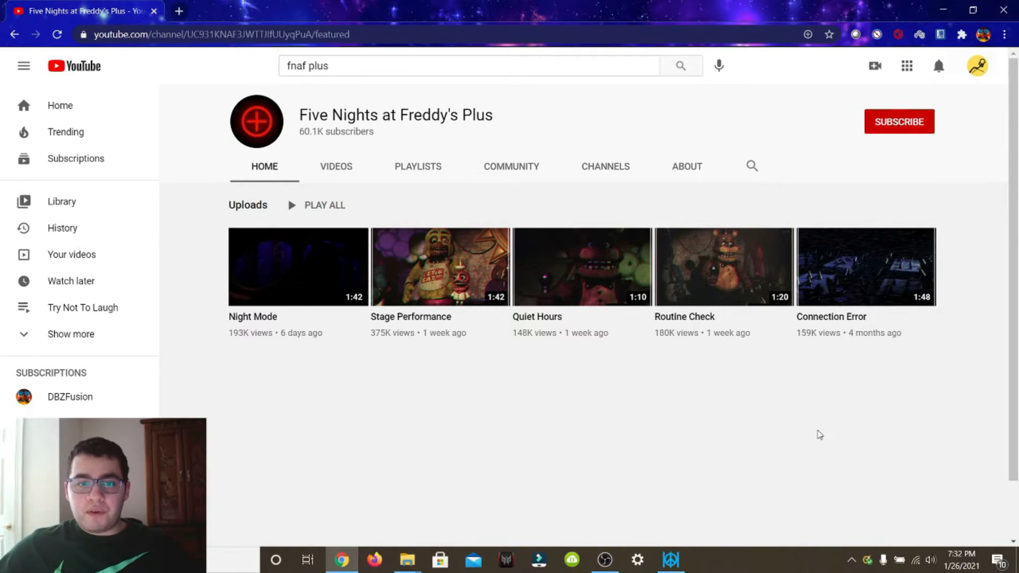
pyautogui.moveTo(464, 104)
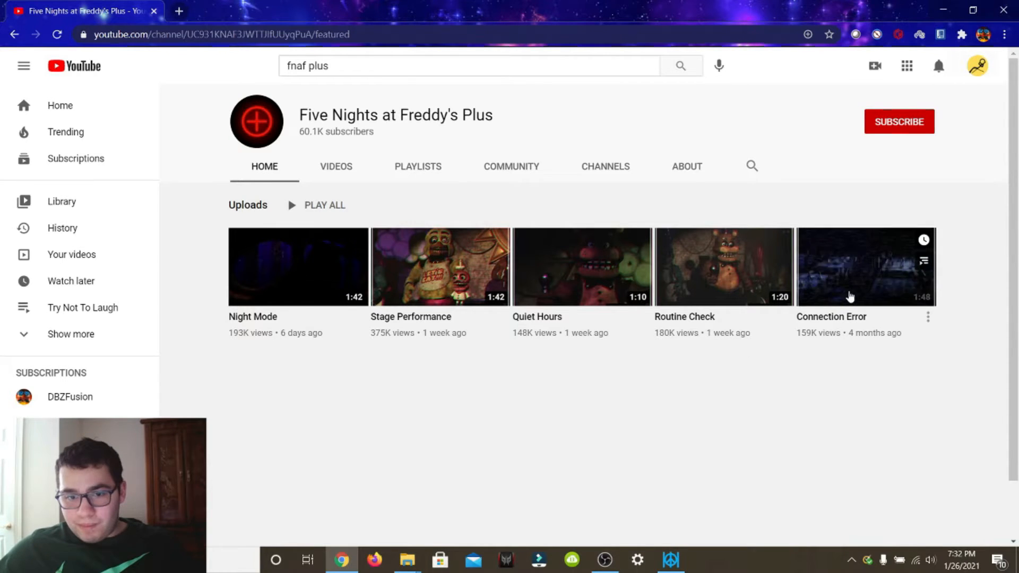
pyautogui.moveTo(230, 272)
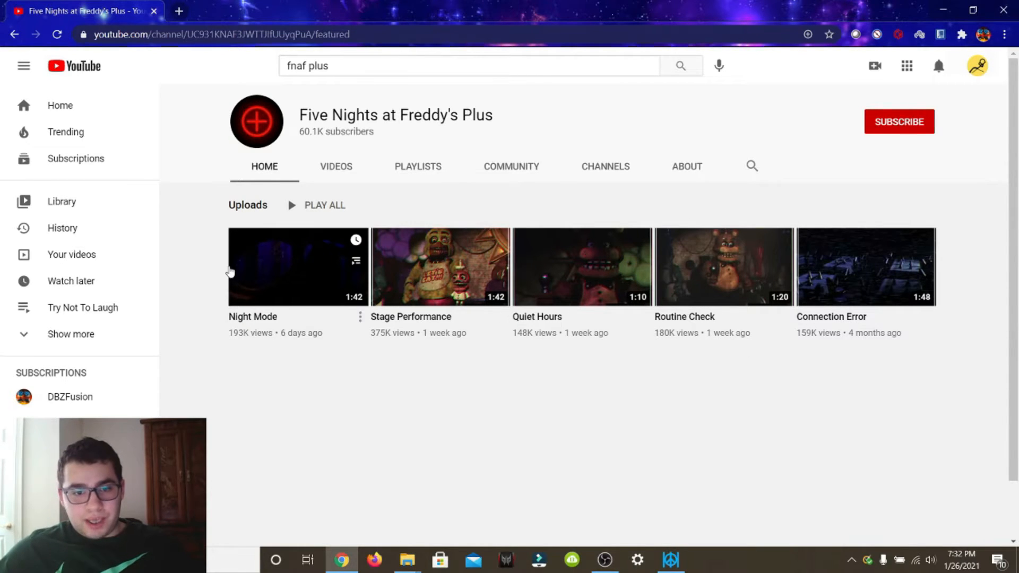
pyautogui.moveTo(720, 273)
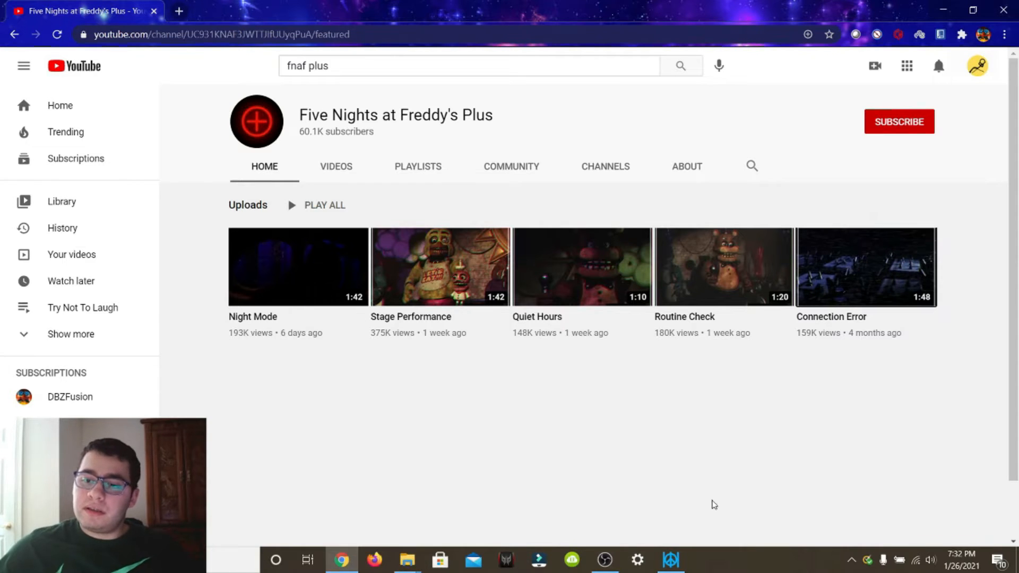
pyautogui.moveTo(850, 371)
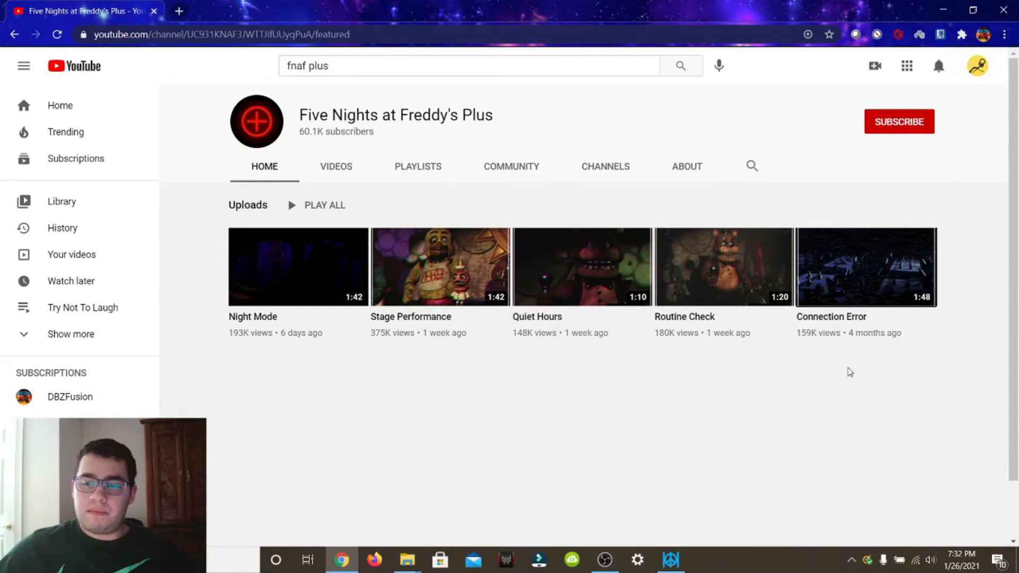
# - Watch the Connection Error video in full screen through to its end
pyautogui.click(867, 266)
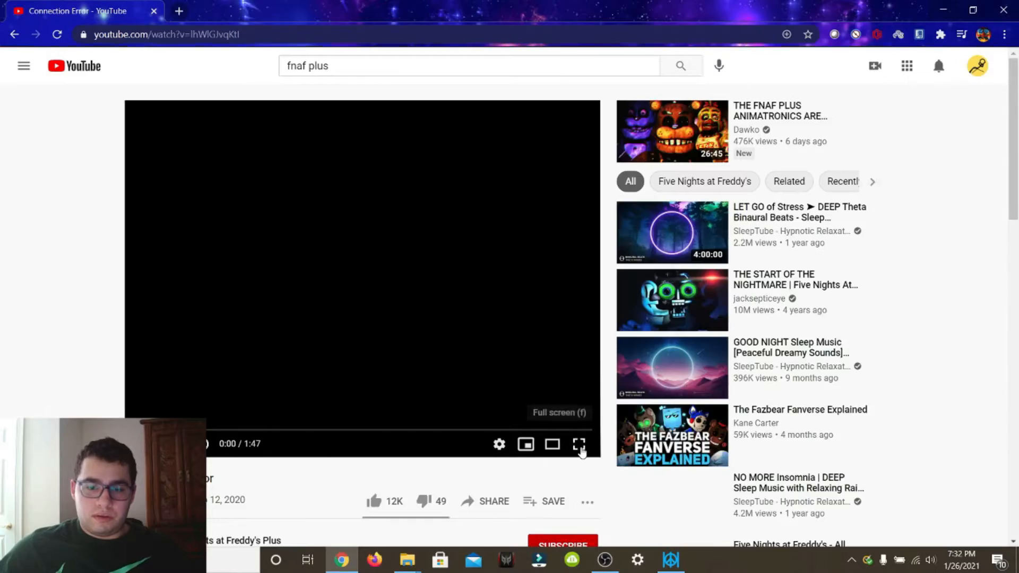
pyautogui.click(577, 445)
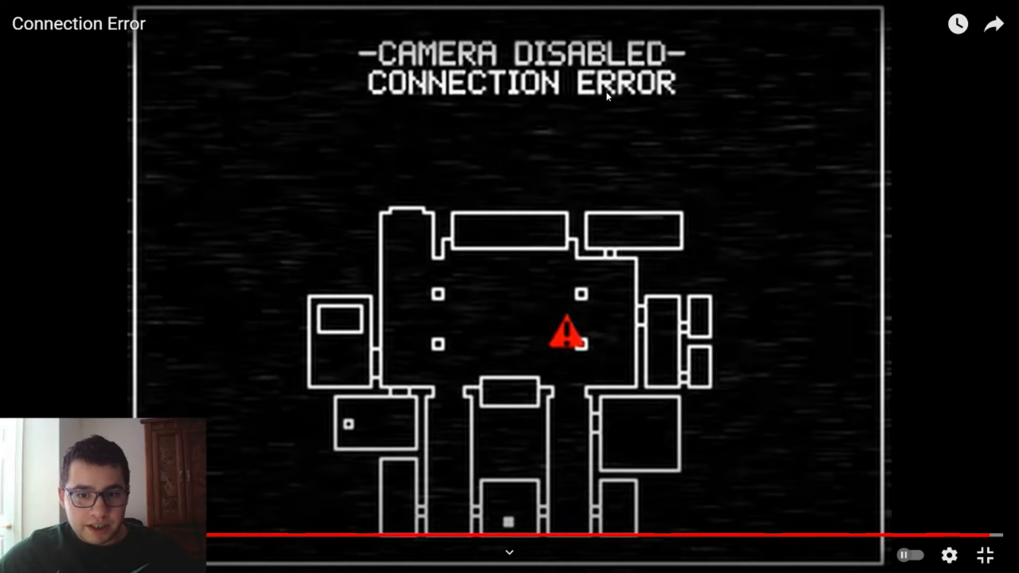
pyautogui.moveTo(591, 325)
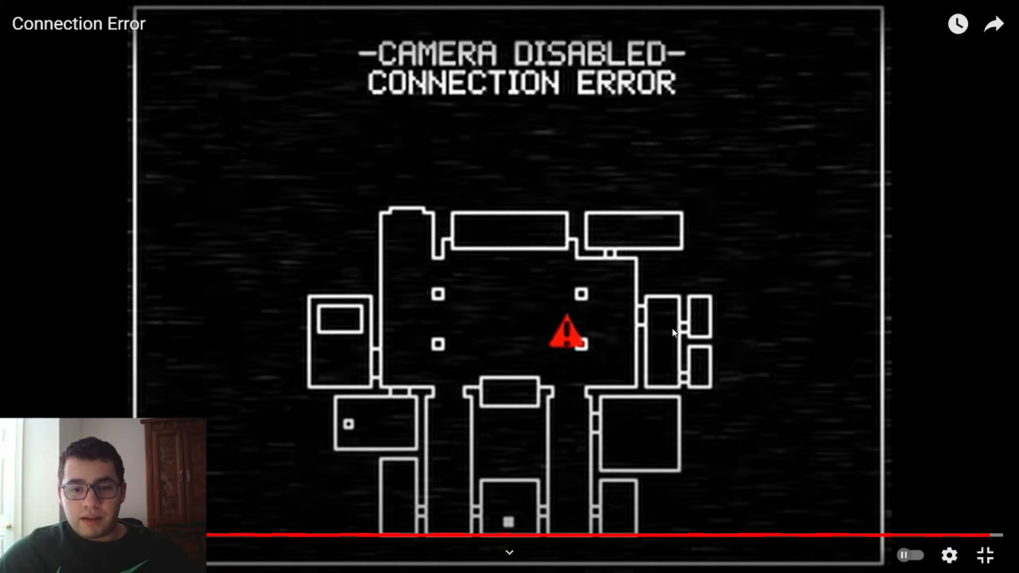
pyautogui.click(985, 555)
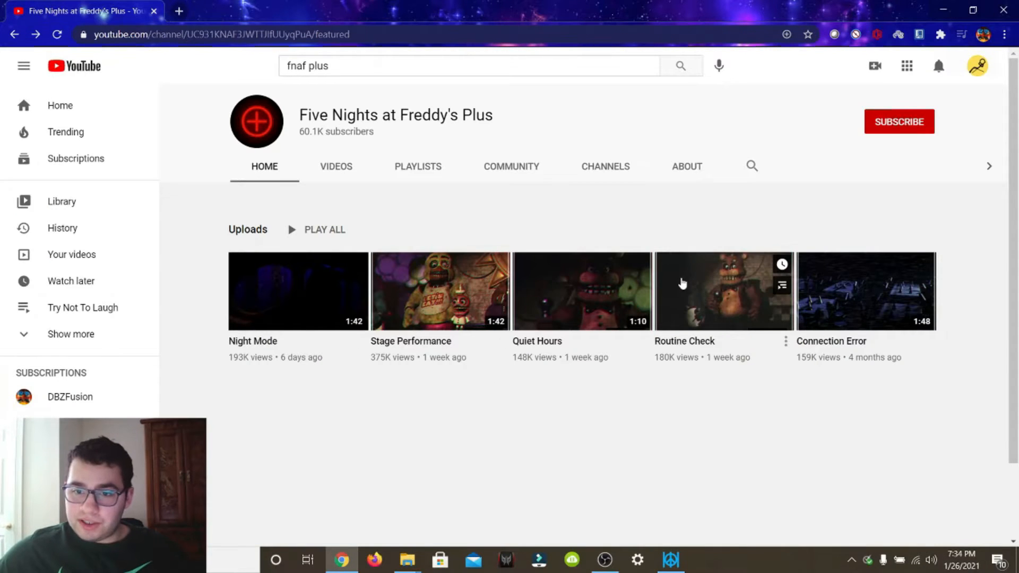
# - Watch the Routine Check video in full screen through to its end
pyautogui.click(723, 291)
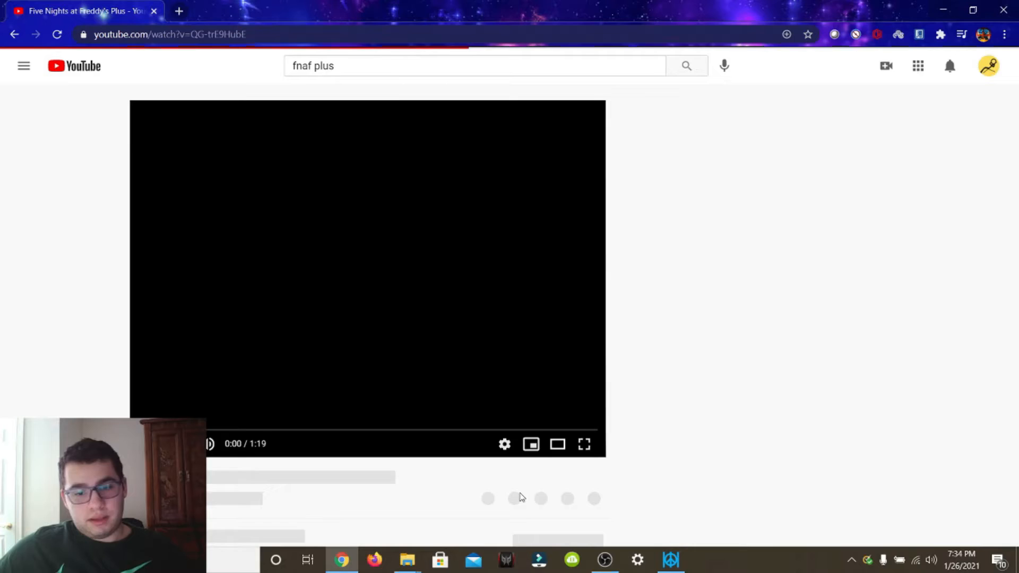
pyautogui.click(582, 444)
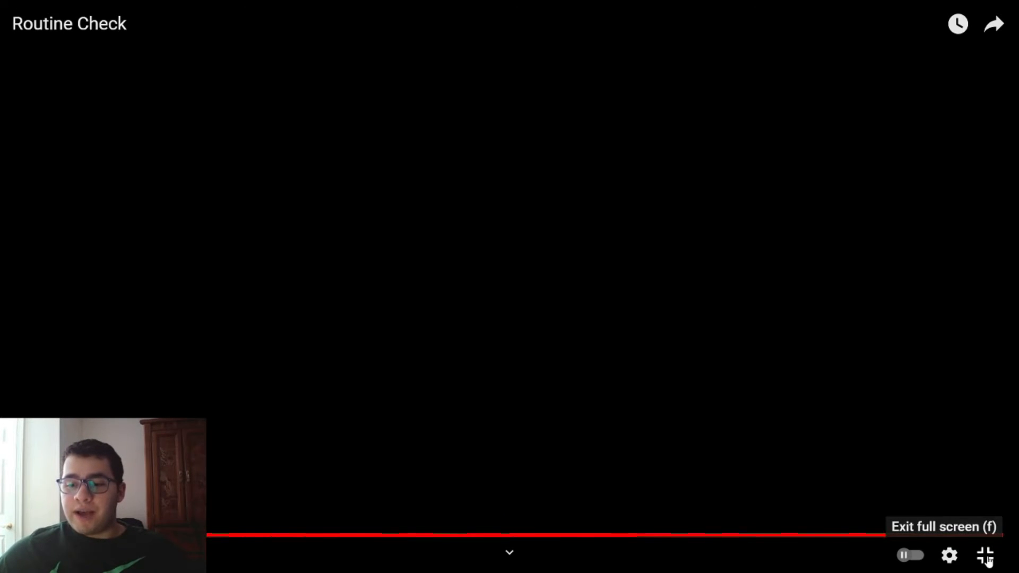
pyautogui.click(985, 555)
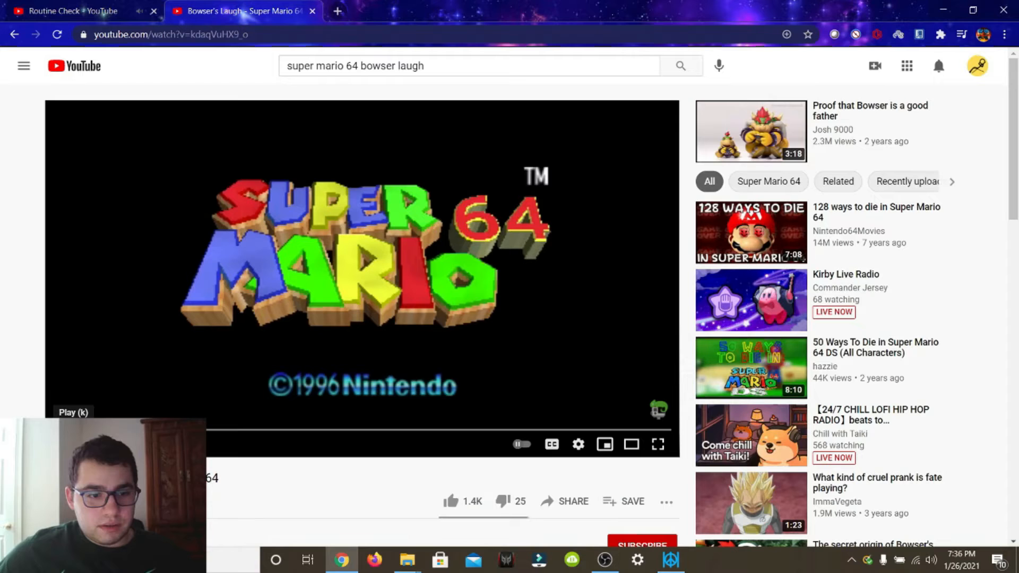
pyautogui.click(361, 273)
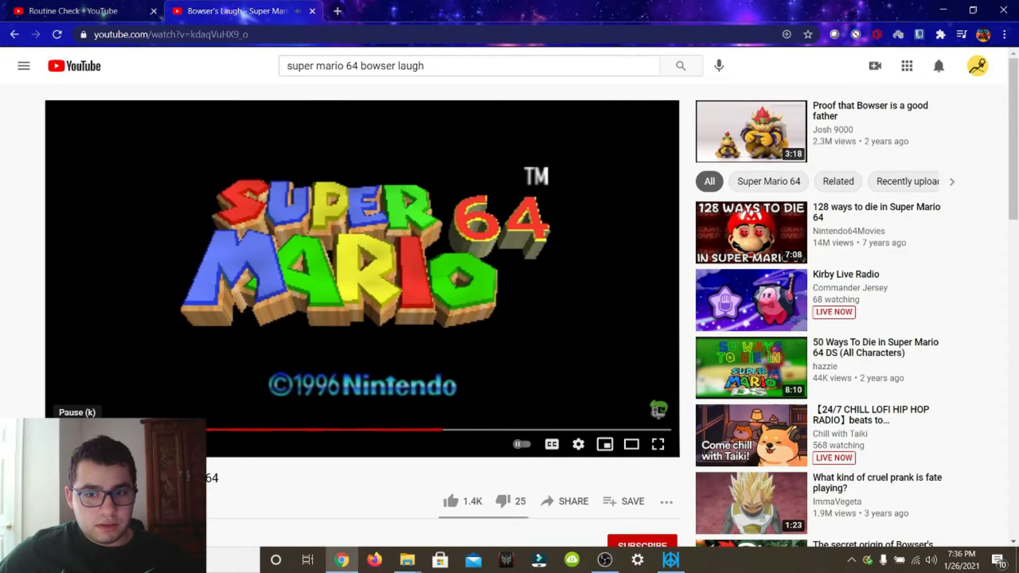
pyautogui.click(24, 65)
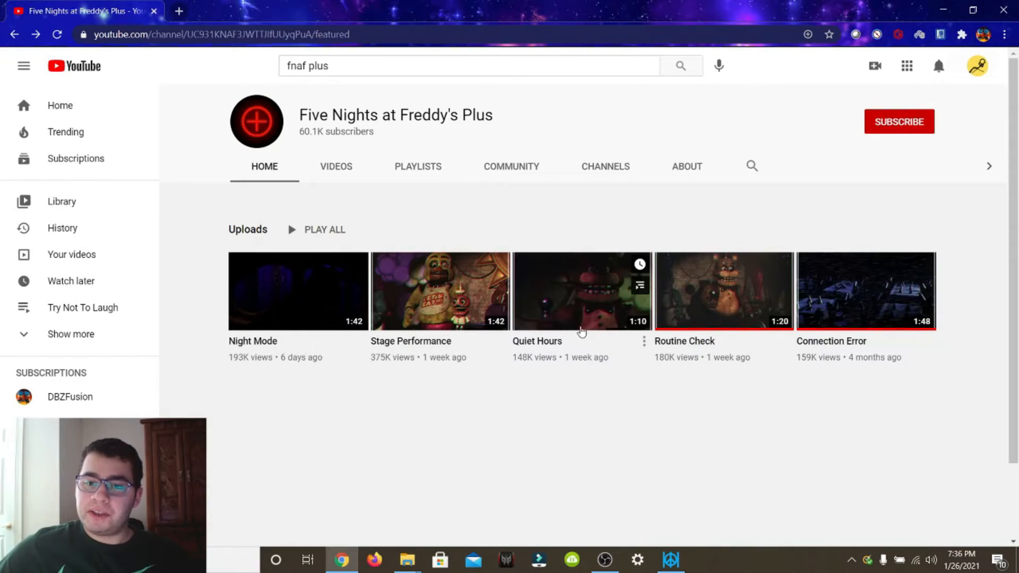
pyautogui.moveTo(564, 362)
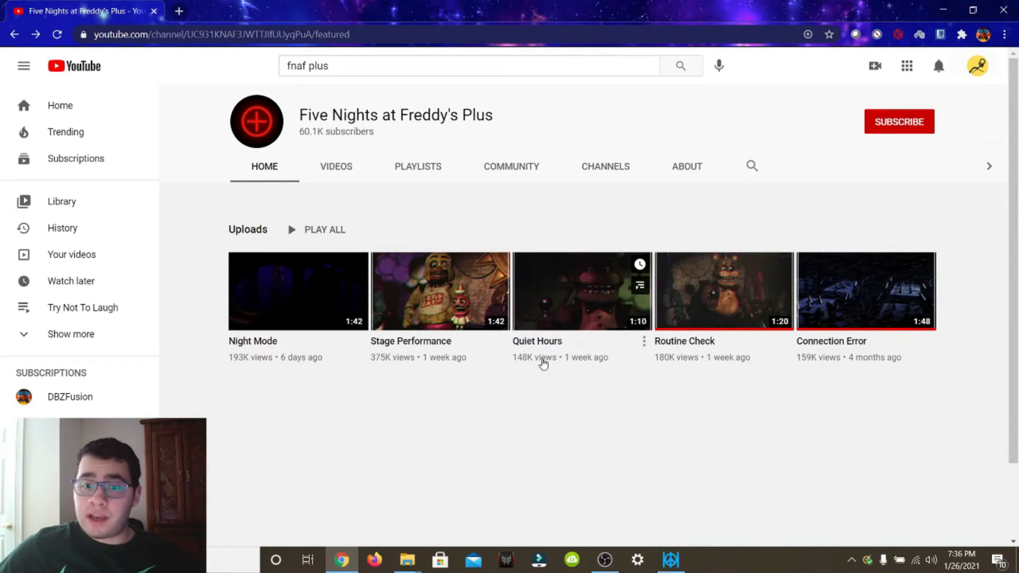
# - Watch Quiet Hours to its end, return to the channel home, and open Stage Performance
pyautogui.click(582, 290)
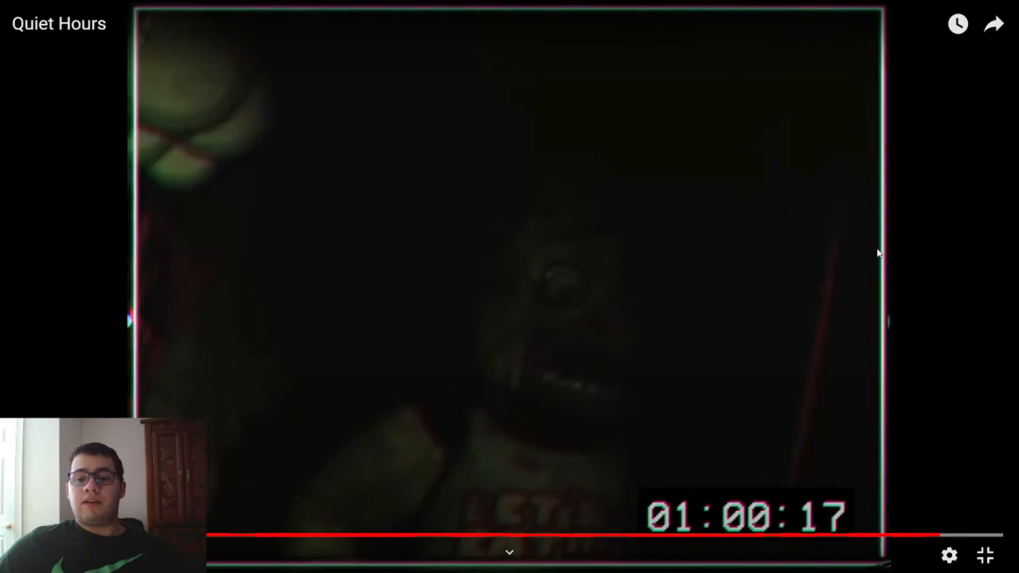
pyautogui.click(984, 555)
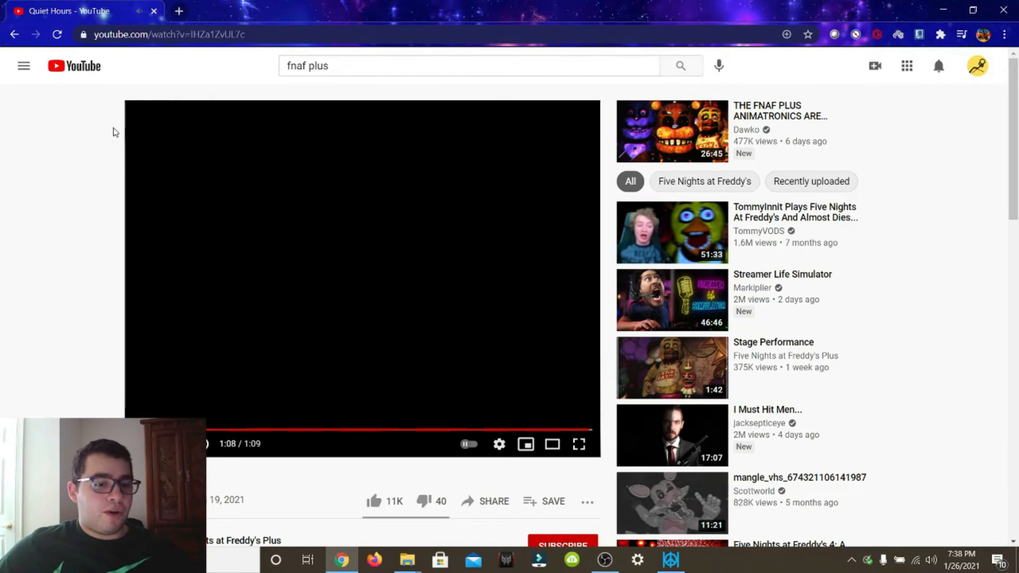
pyautogui.click(228, 540)
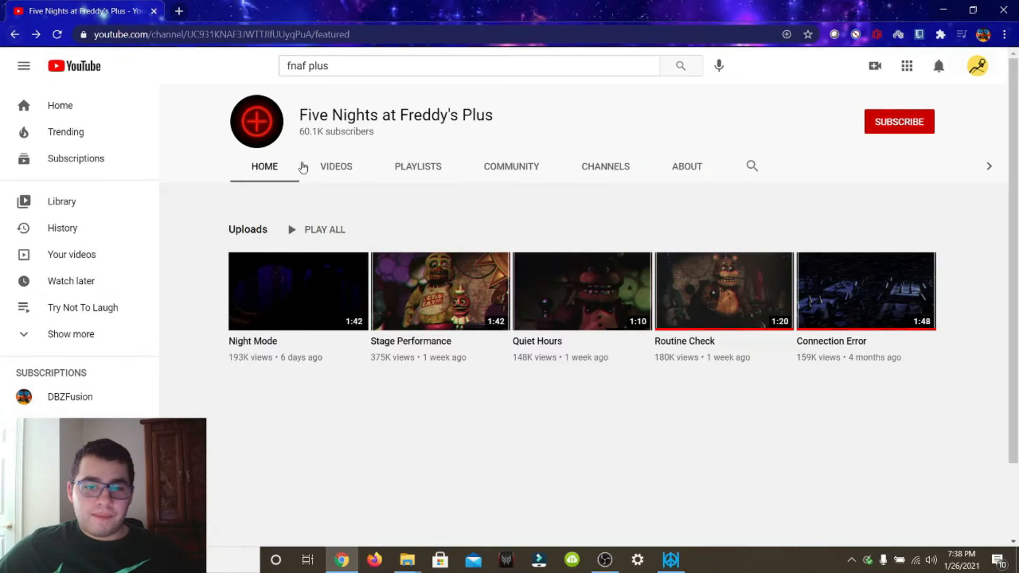
pyautogui.moveTo(429, 293)
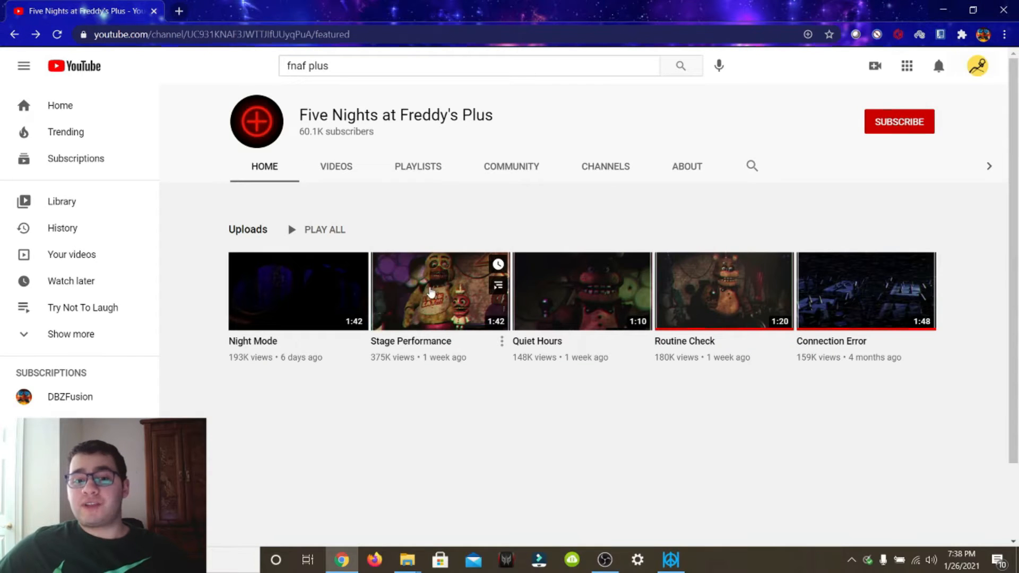
pyautogui.click(439, 291)
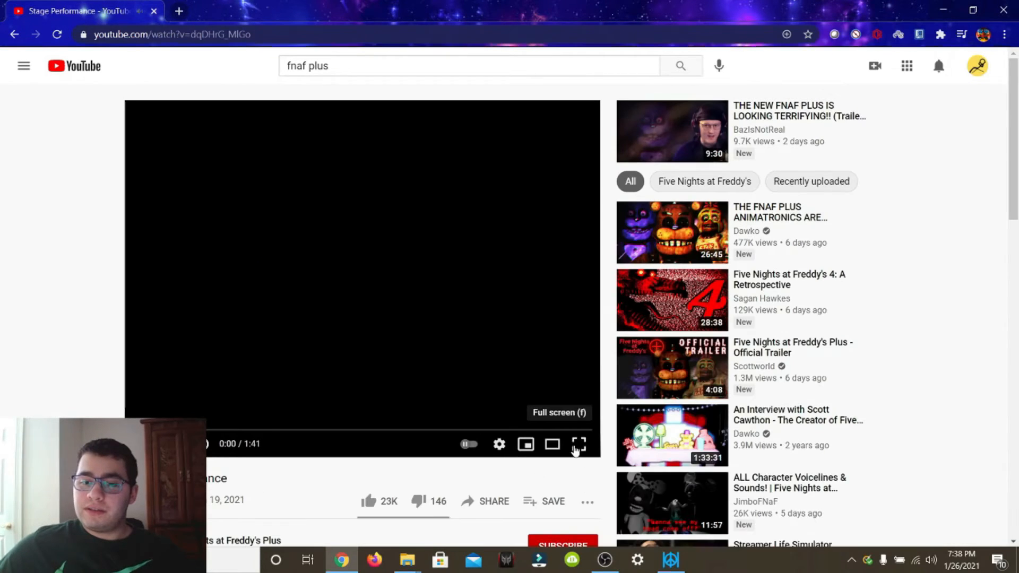
# - Play Stage Performance in full screen
pyautogui.click(578, 444)
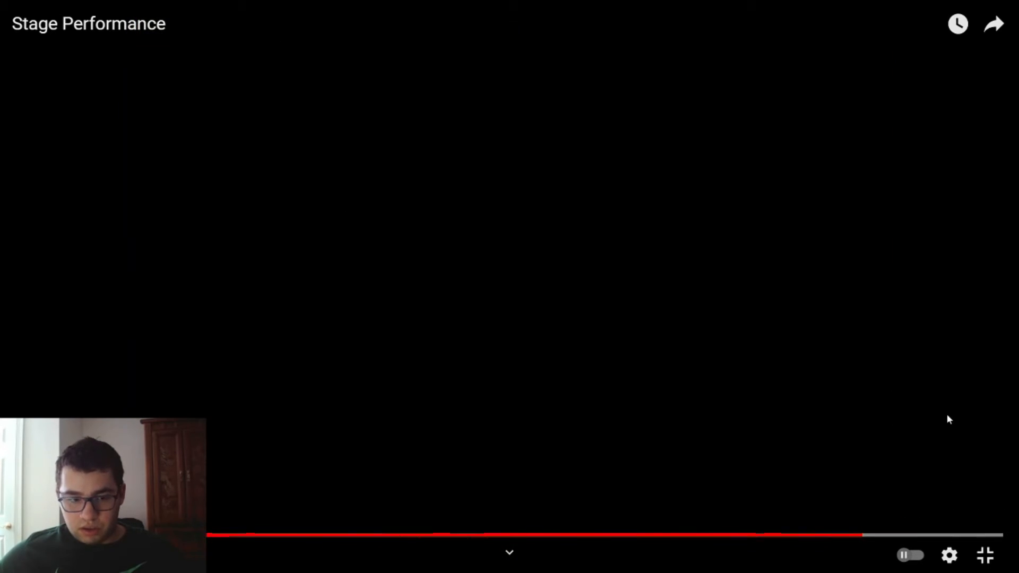
pyautogui.moveTo(865, 361)
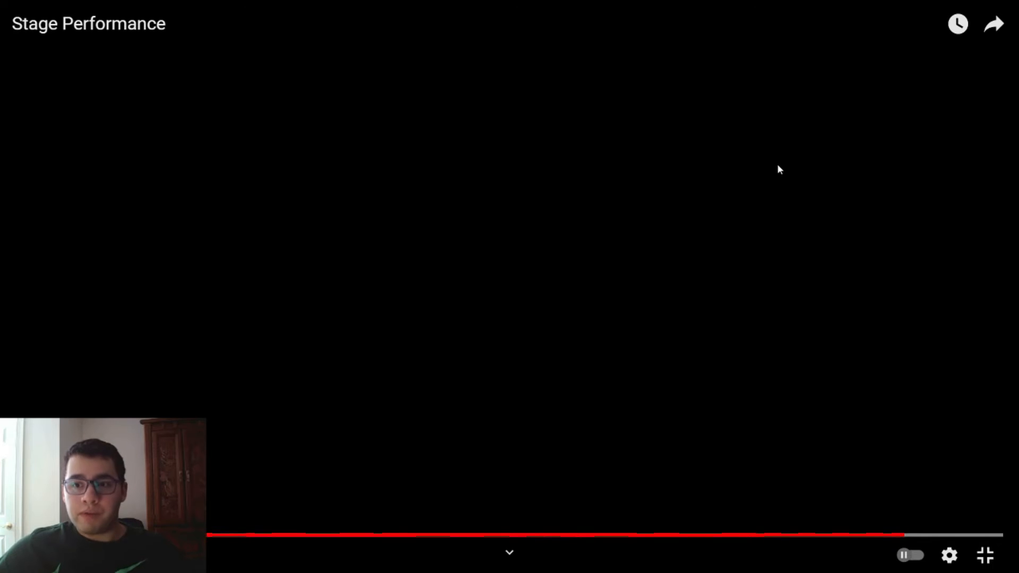
pyautogui.moveTo(783, 162)
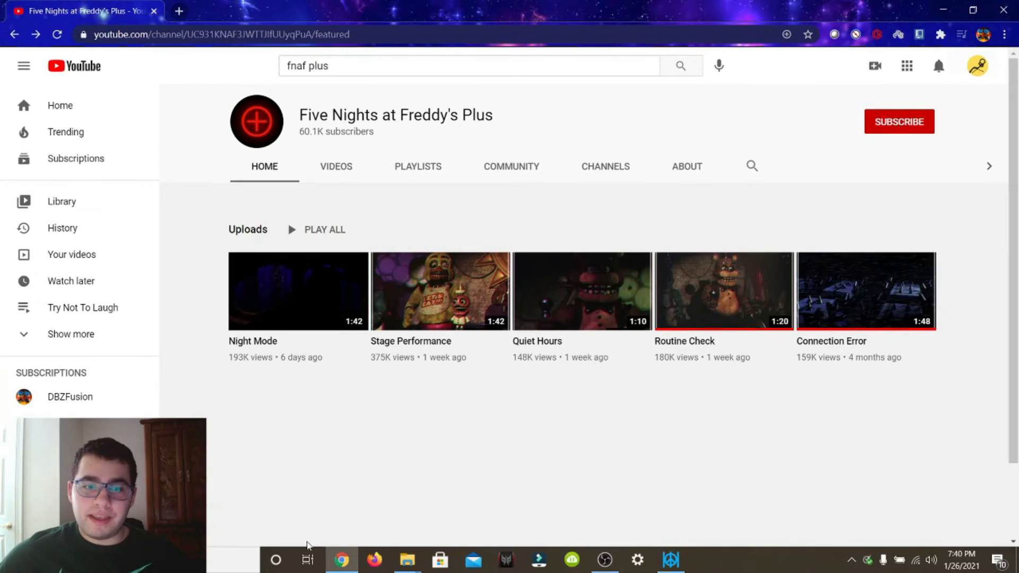
pyautogui.moveTo(340, 319)
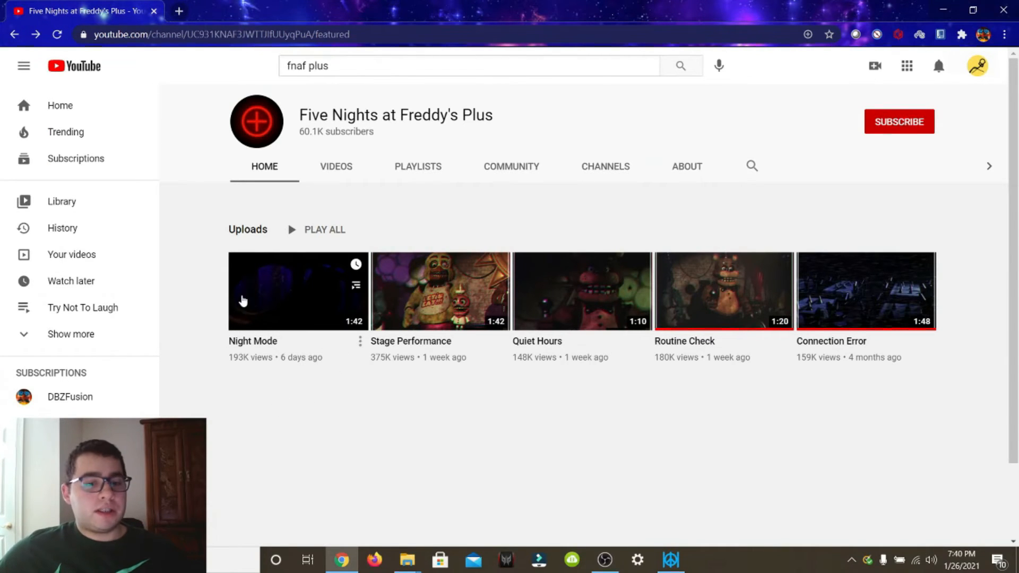
pyautogui.moveTo(260, 344)
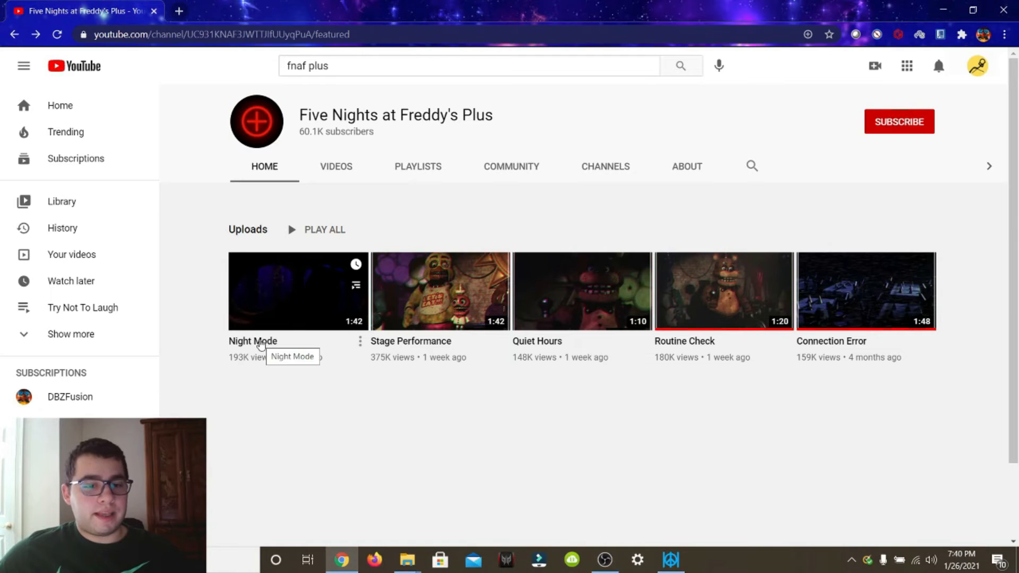
# - Open the Night Mode video from the Uploads row
pyautogui.click(297, 291)
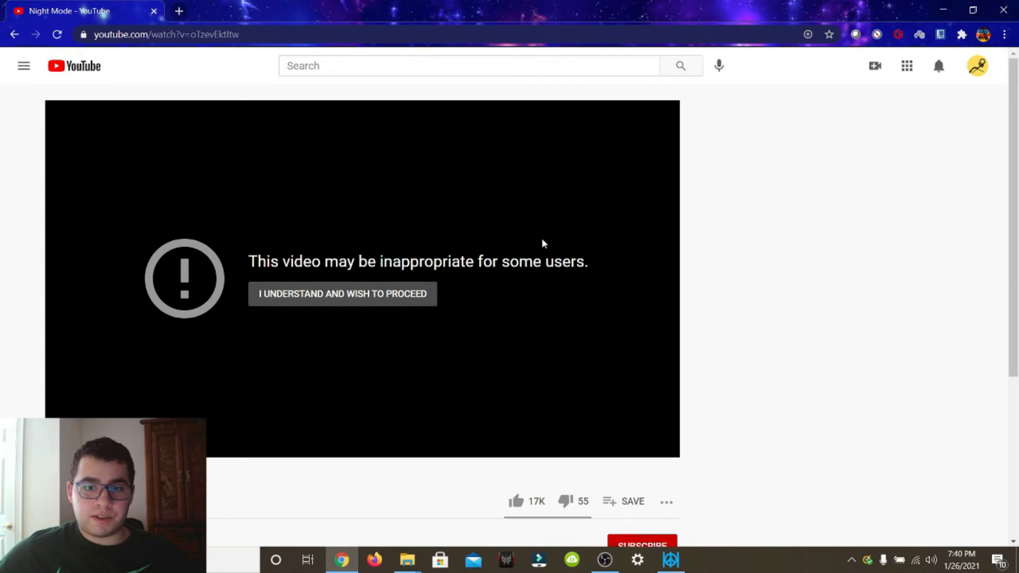
pyautogui.moveTo(368, 201)
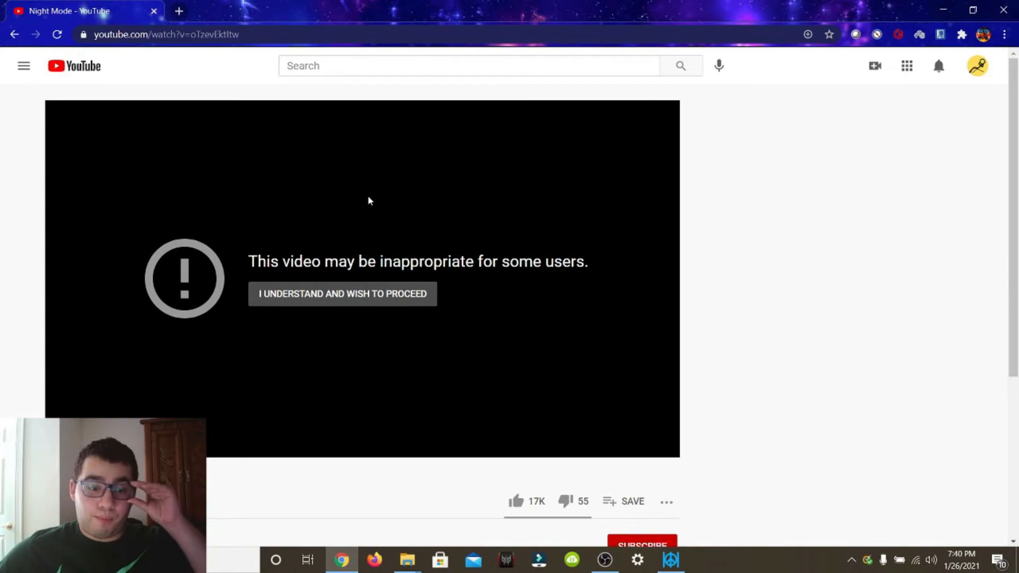
pyautogui.moveTo(343, 306)
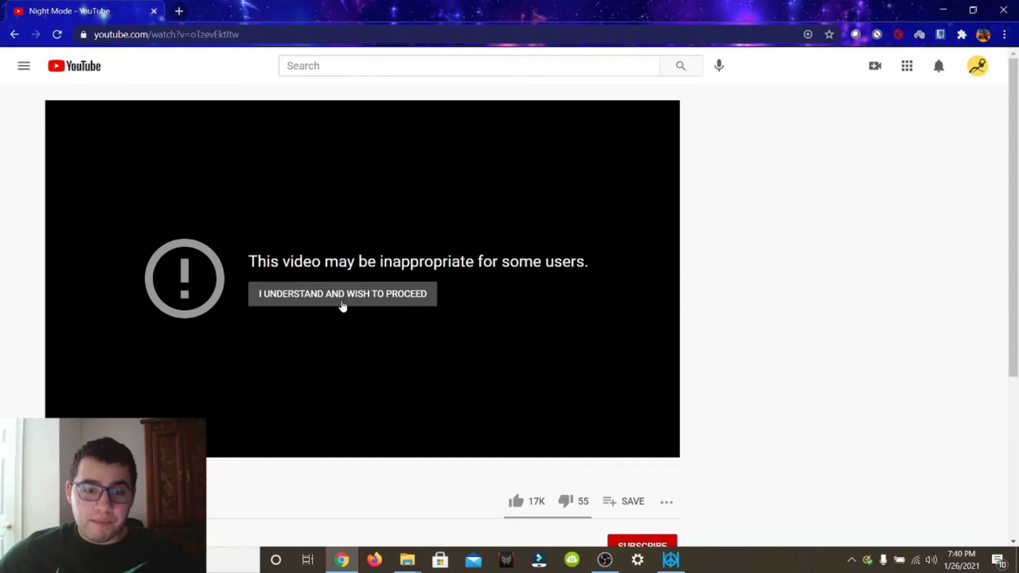
# - Accept 'I understand and wish to proceed' on Night Mode's content warning
pyautogui.click(343, 294)
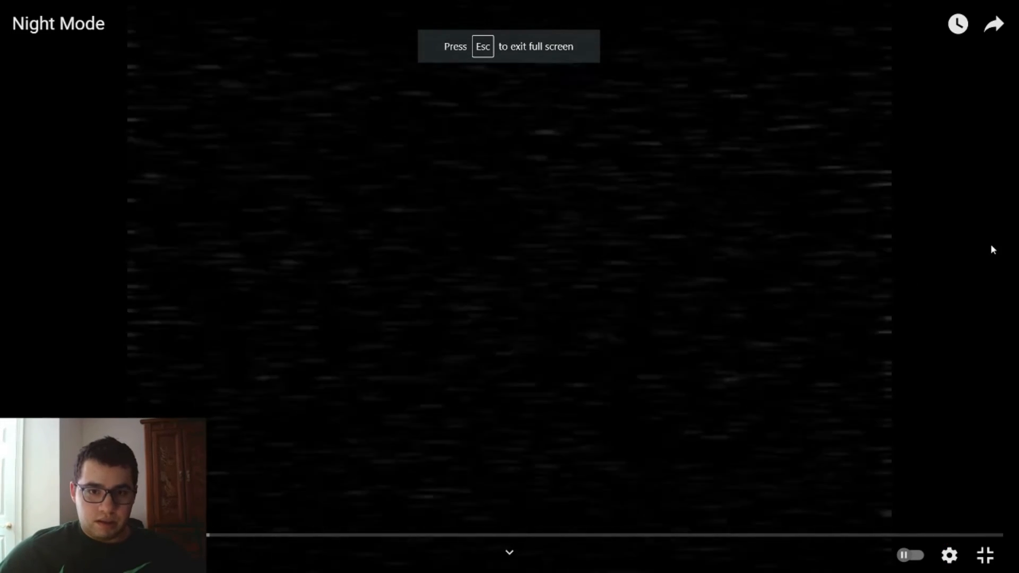
# - Briefly leave full screen, then play Night Mode in full screen again
pyautogui.press('Escape')
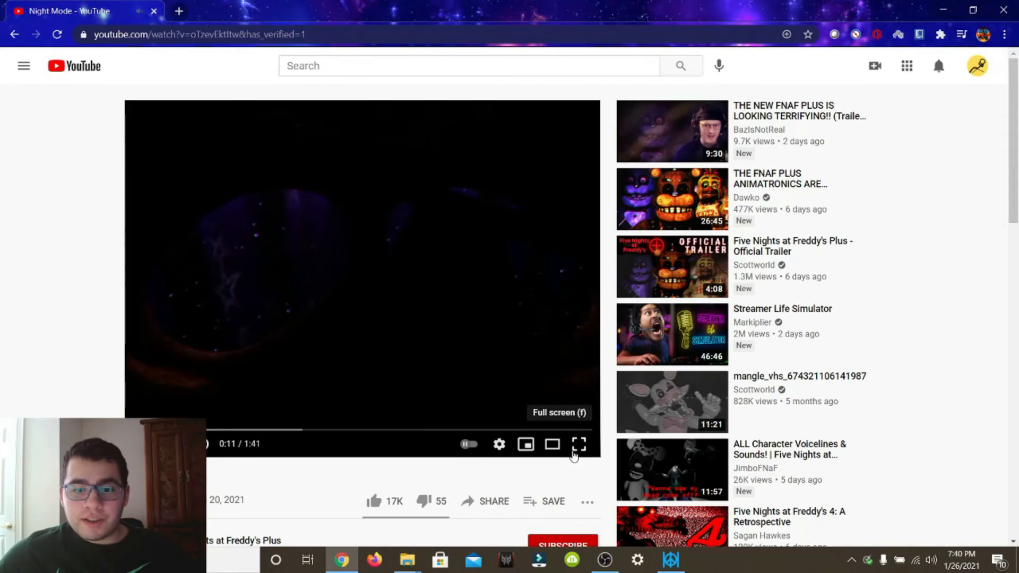
pyautogui.click(579, 444)
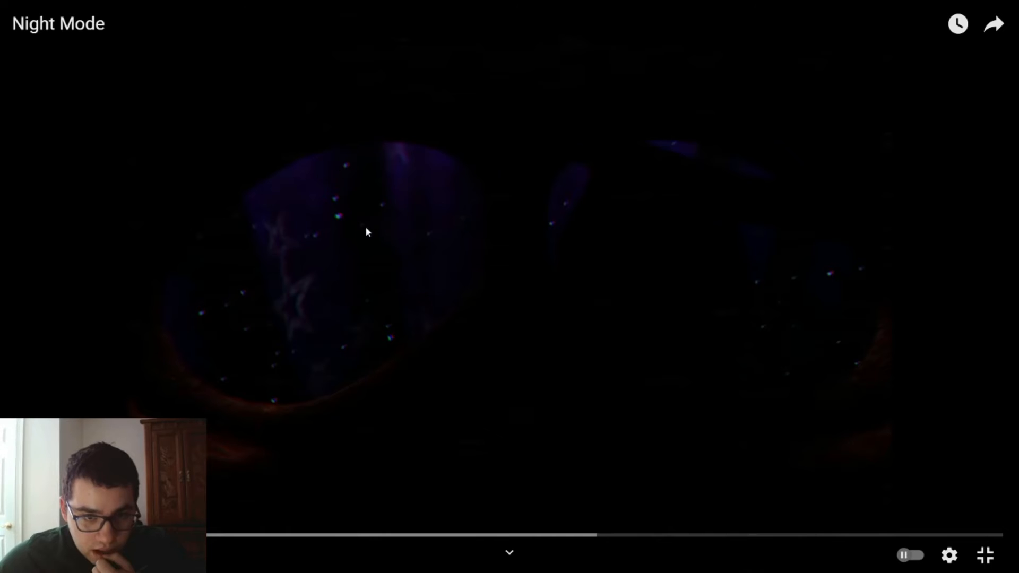
pyautogui.moveTo(967, 272)
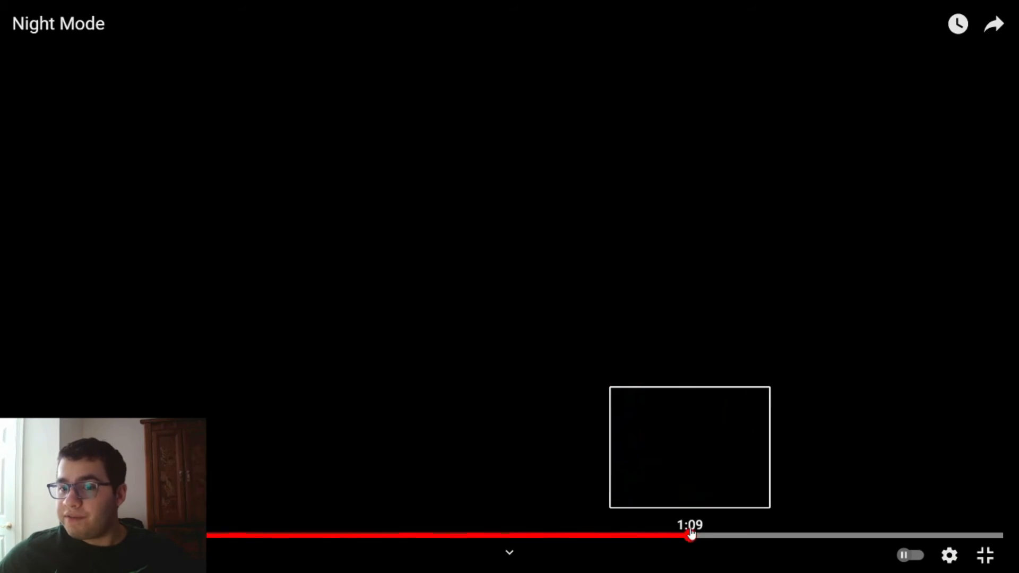
# - Scrub Night Mode back to about 0:55 and replay the stage scene with the animatronics
pyautogui.moveTo(689, 535); pyautogui.dragTo(406, 535)
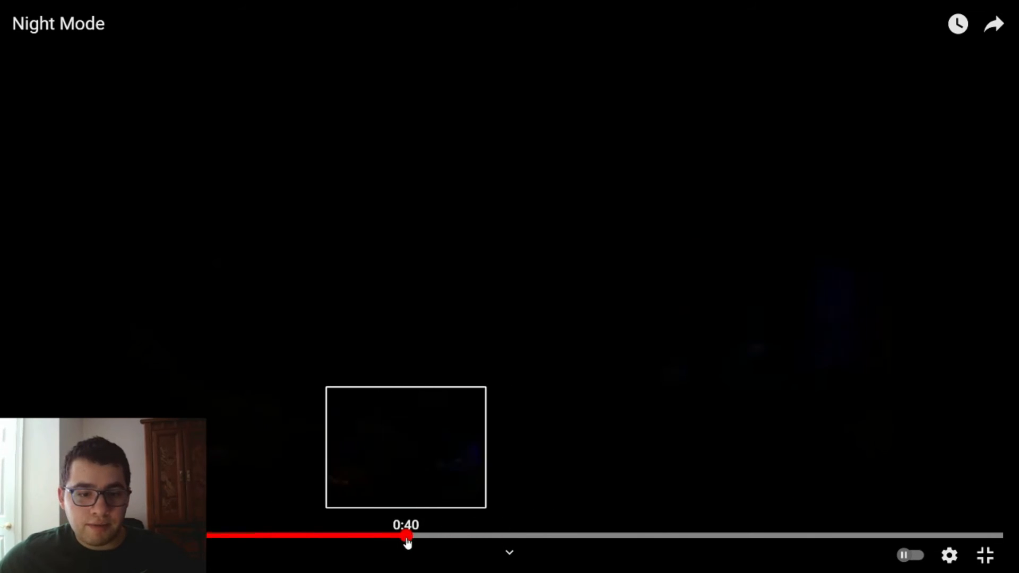
pyautogui.moveTo(406, 536); pyautogui.dragTo(556, 536)
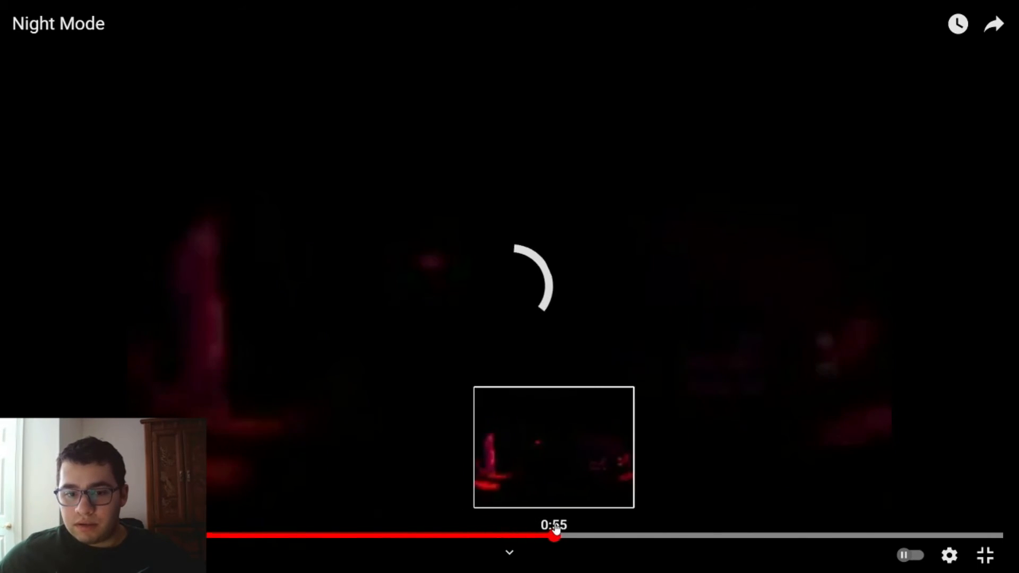
pyautogui.click(949, 555)
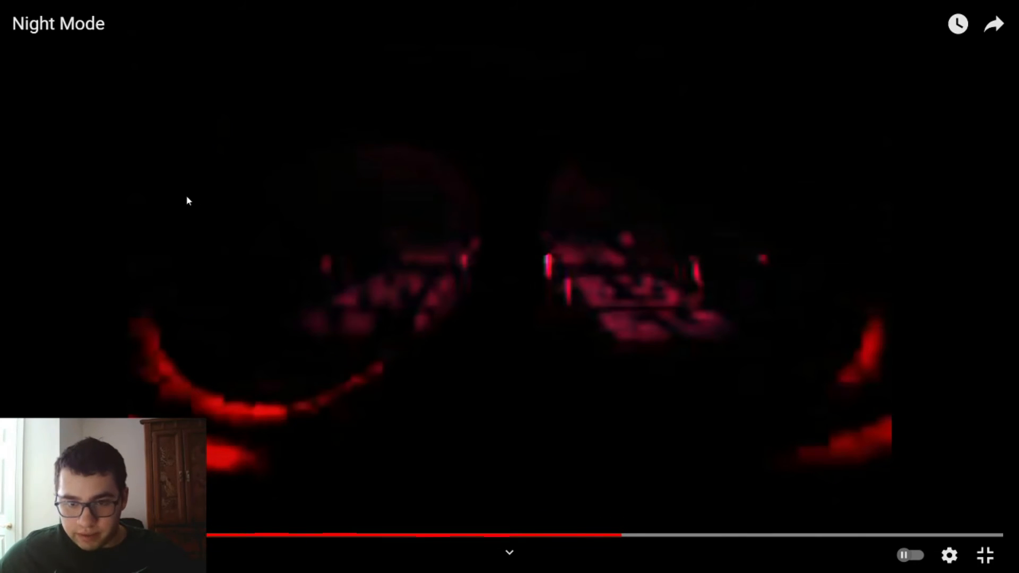
pyautogui.moveTo(296, 261)
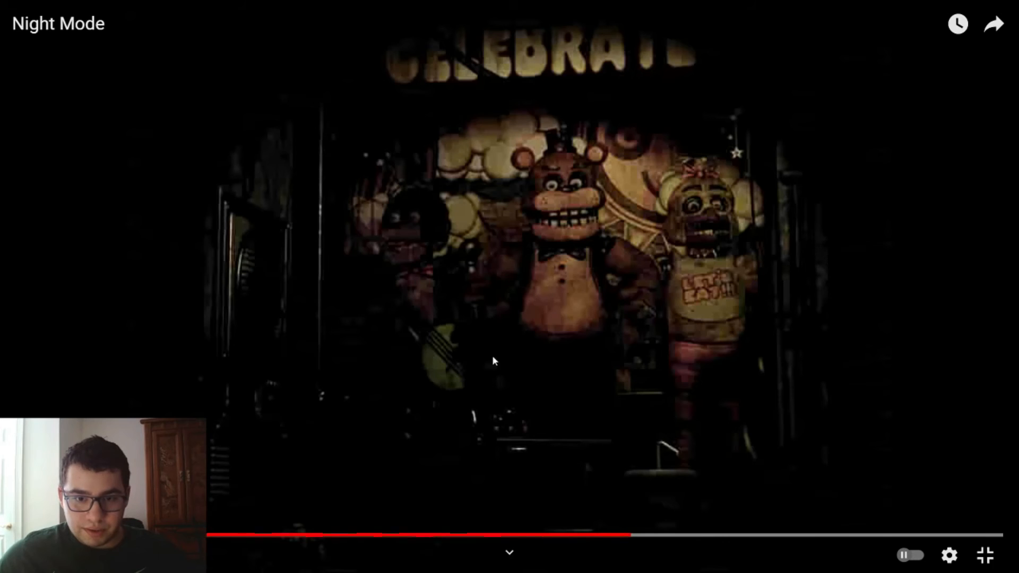
pyautogui.moveTo(716, 333)
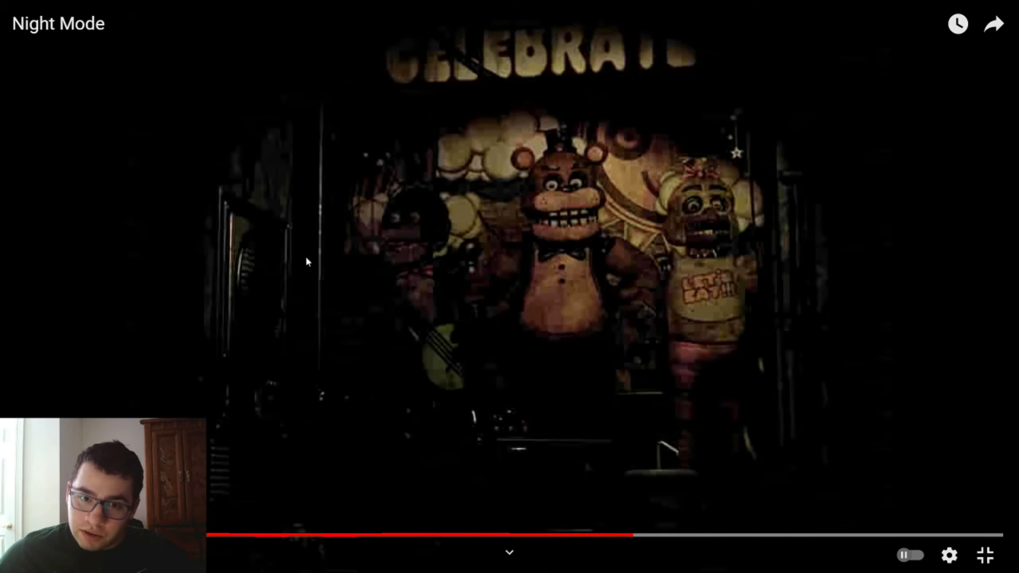
pyautogui.moveTo(294, 388)
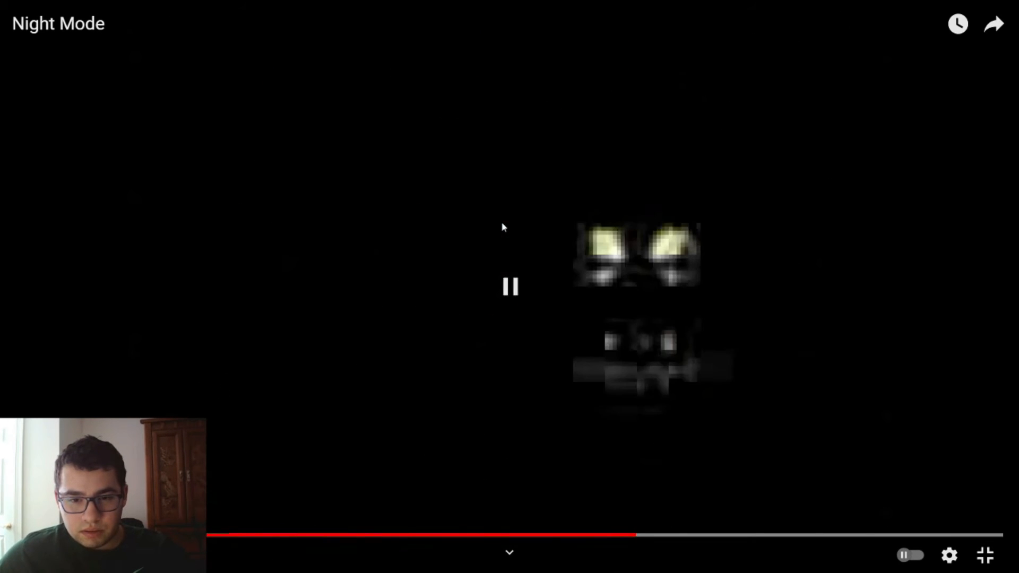
# - Unpause Night Mode and keep it playing through the purple animatronic close-up
pyautogui.click(511, 286)
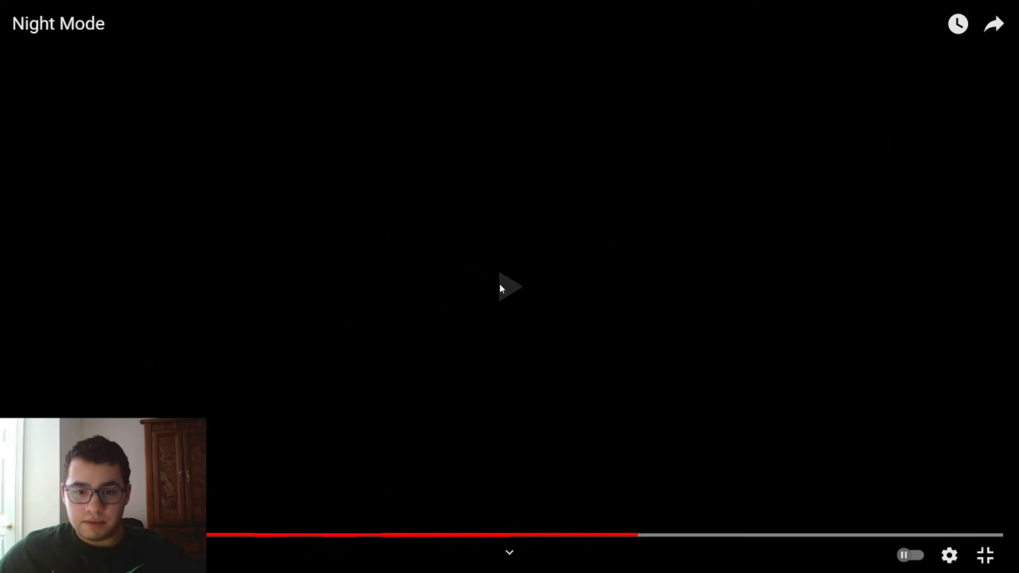
pyautogui.click(510, 287)
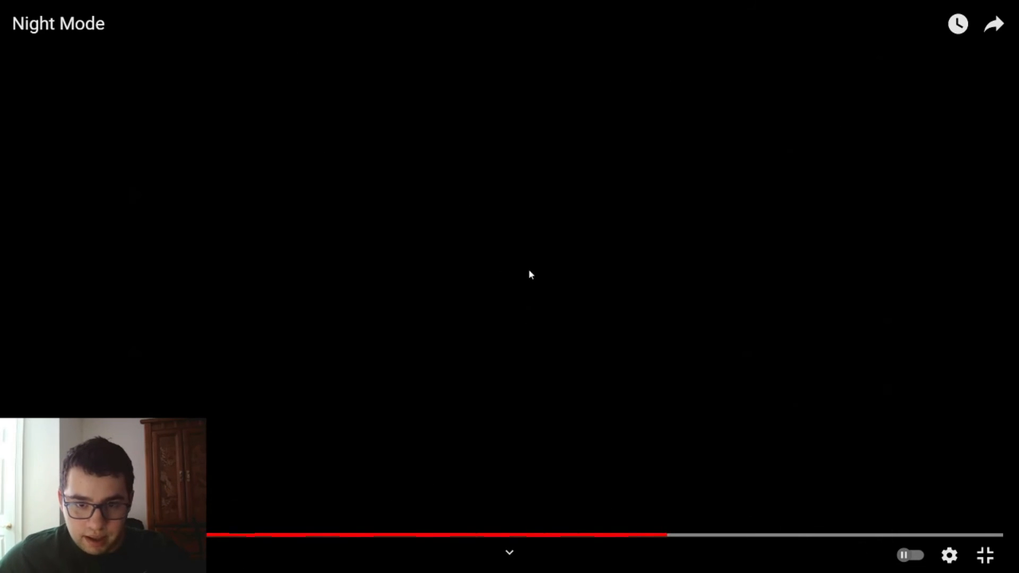
pyautogui.click(529, 274)
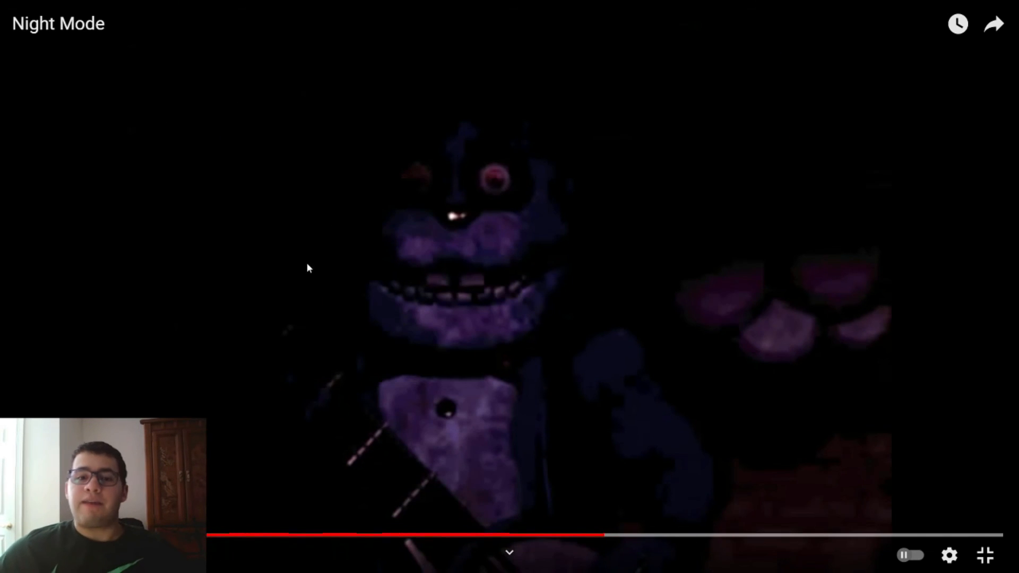
pyautogui.moveTo(488, 193)
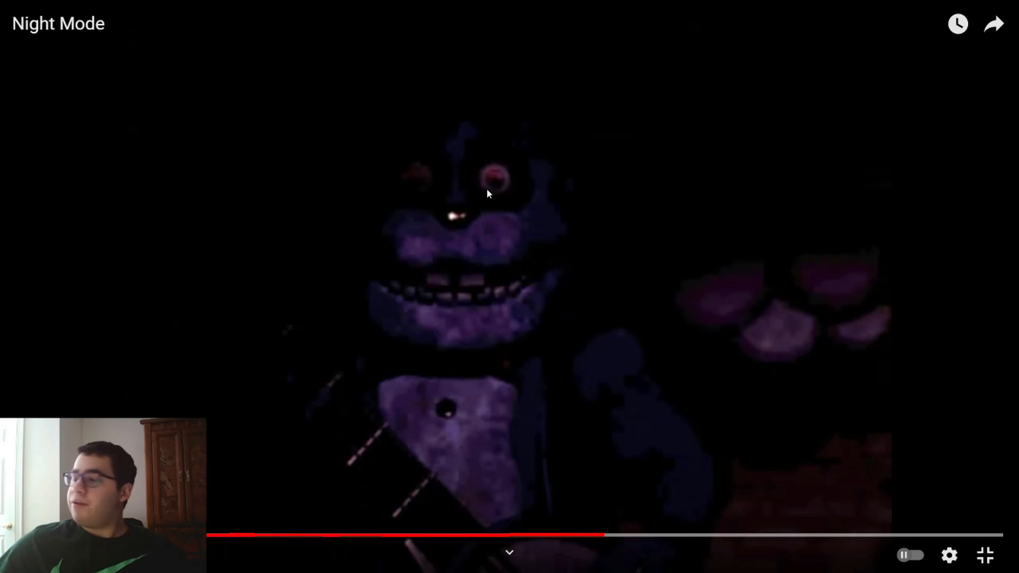
pyautogui.moveTo(484, 163)
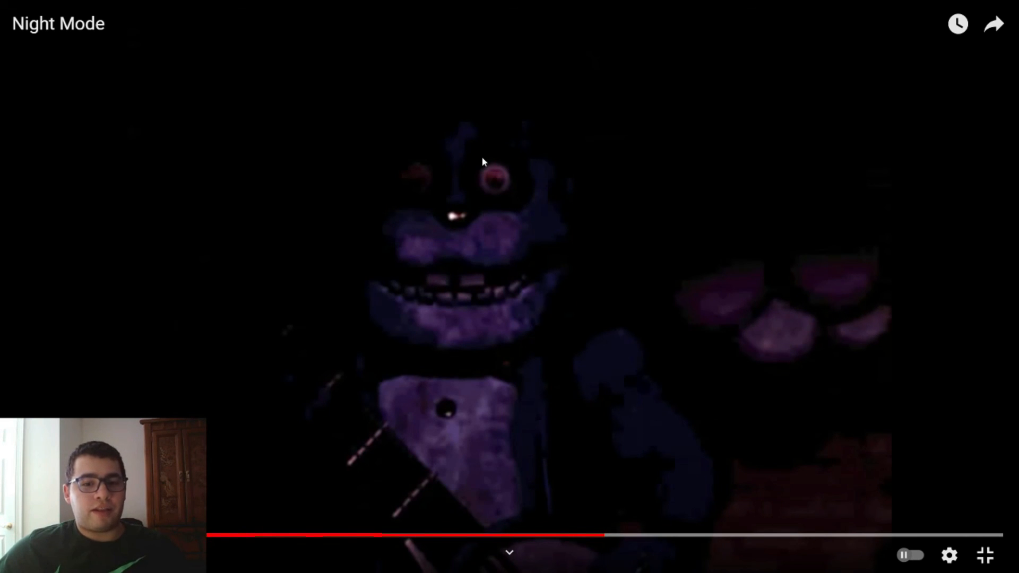
pyautogui.moveTo(388, 197)
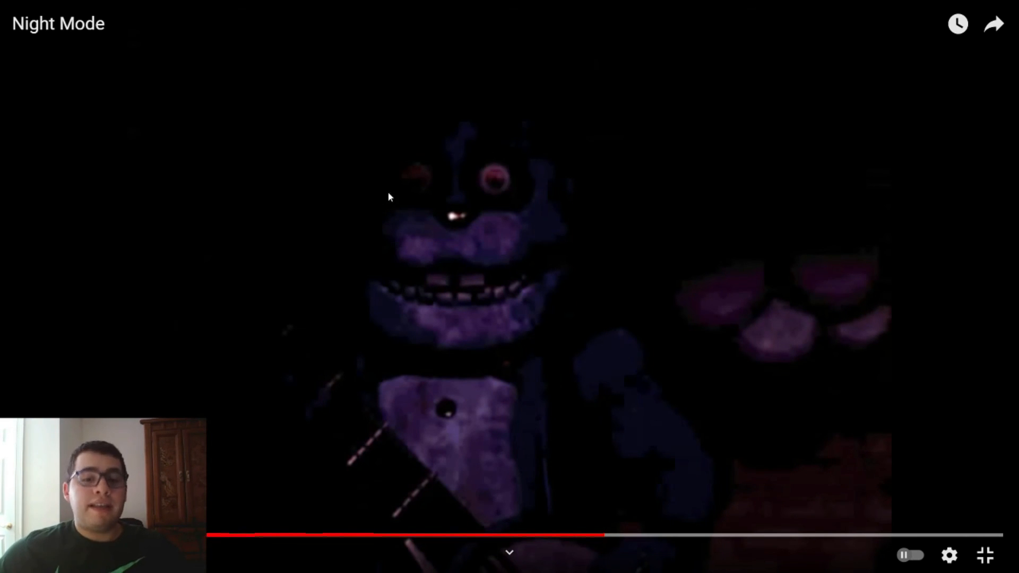